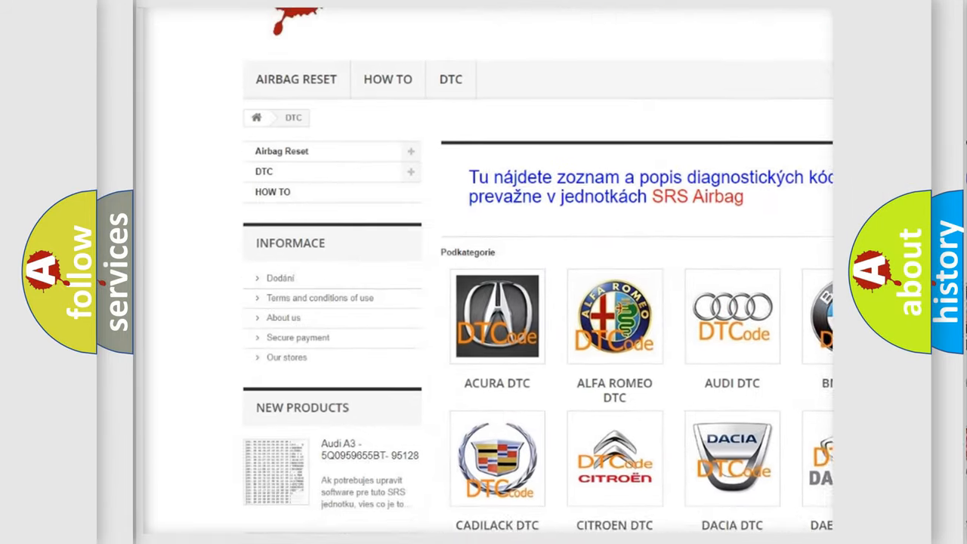
# Step: Scroll down the DTC category page past the brand logos to the B-code list
pyautogui.scroll(-3)
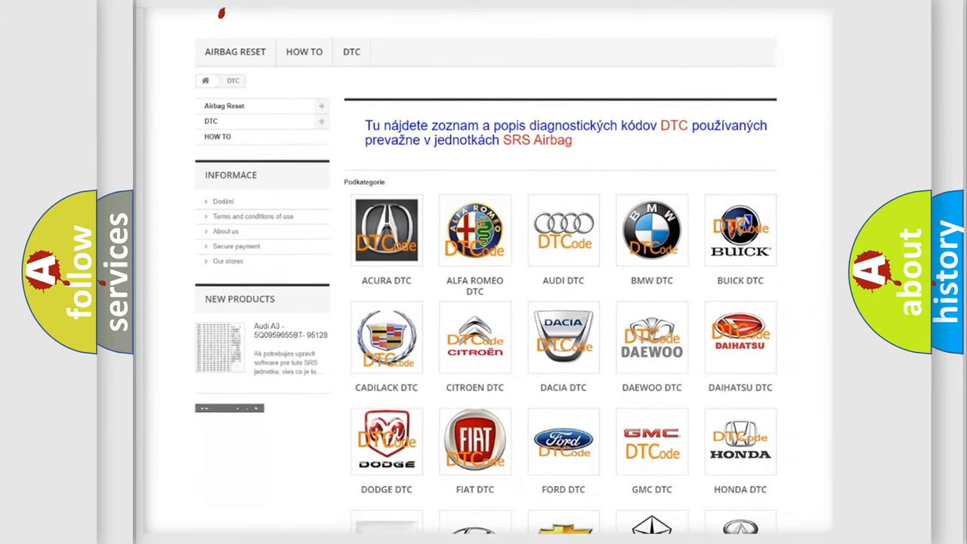
pyautogui.scroll(-3)
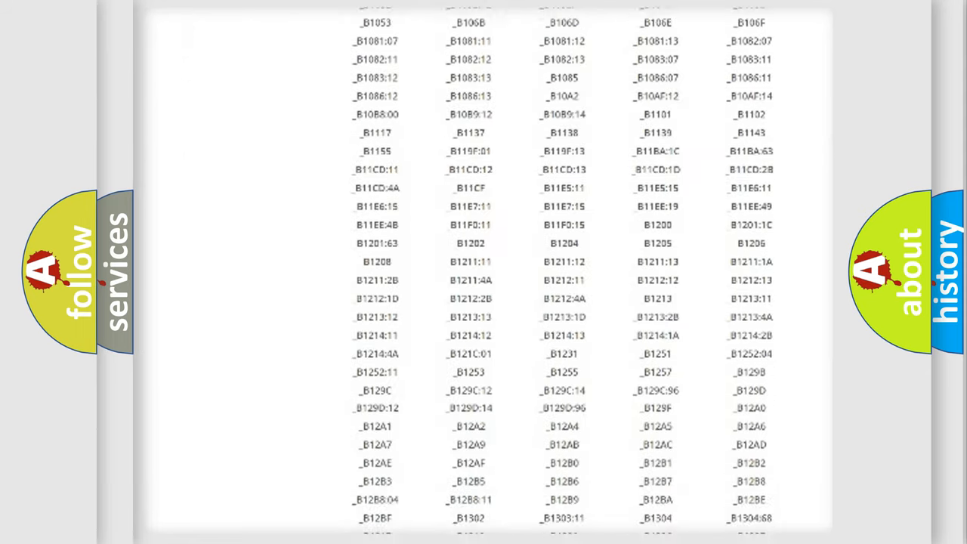
pyautogui.scroll(-3)
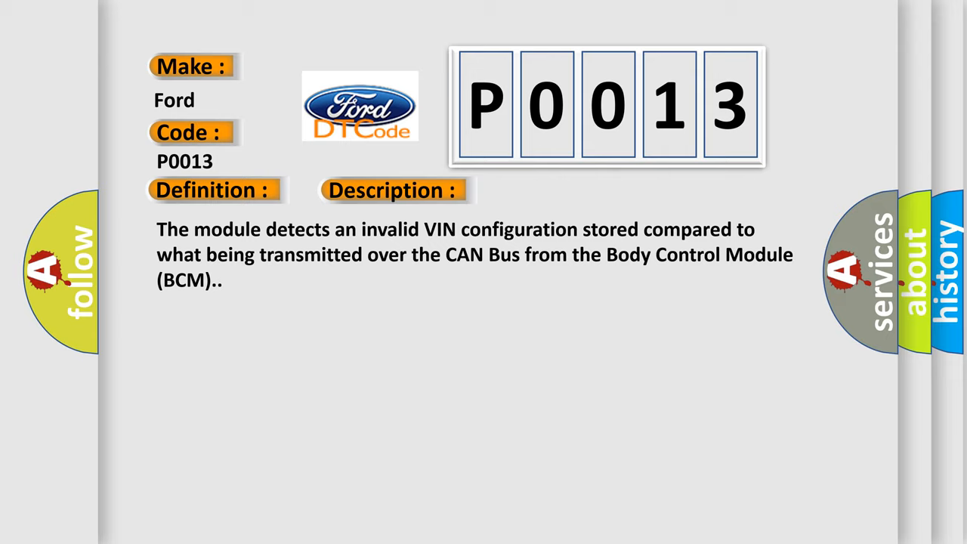
# Step: Advance the P0013 slide animation to reveal the Cause section about the wrong stored VIN
pyautogui.click(553, 190)
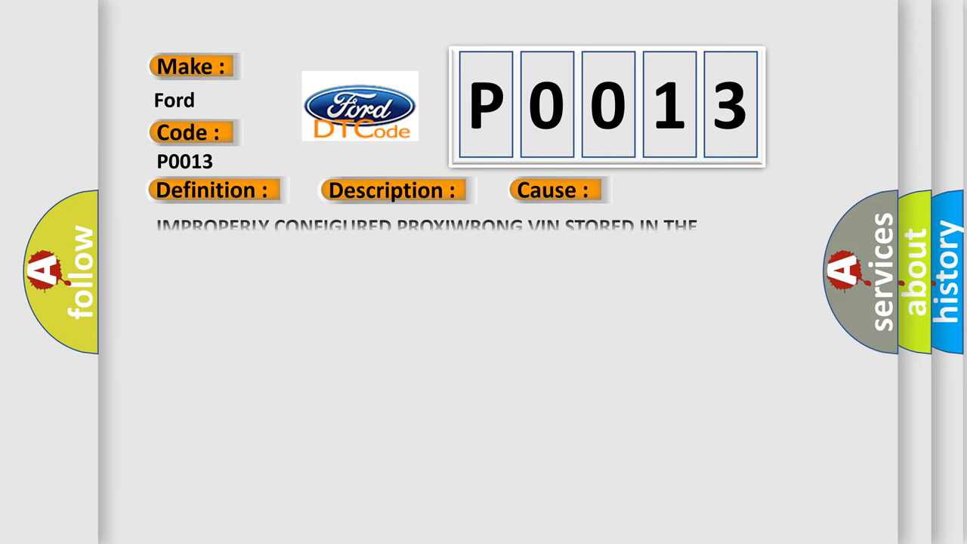